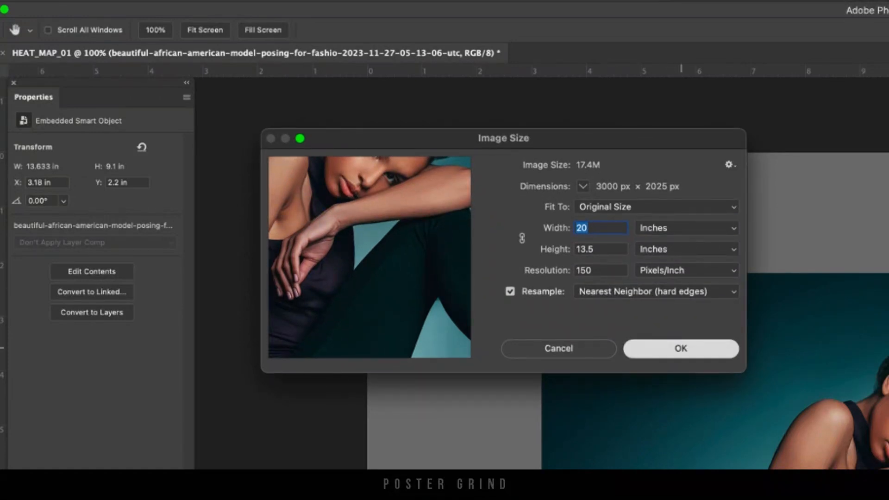
- Resize the poster to 20×13.5 in at 150 ppi and commit the placed portrait photo
left_click(679, 348)
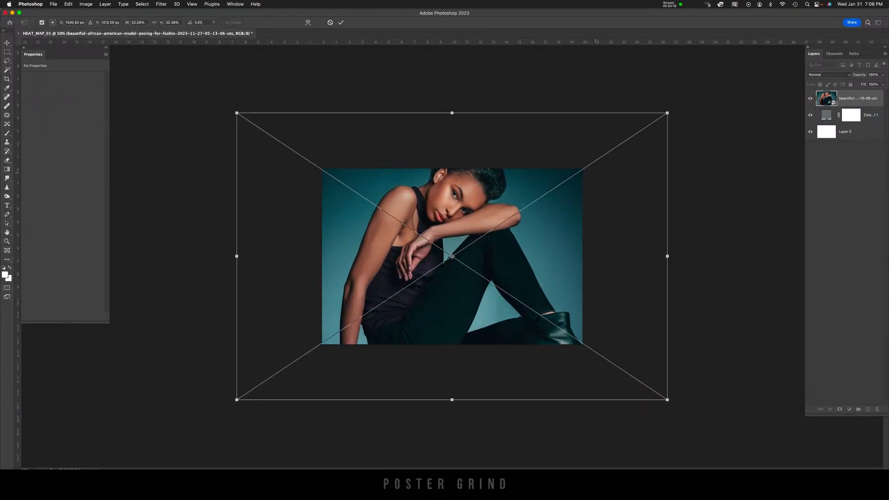
left_click(341, 22)
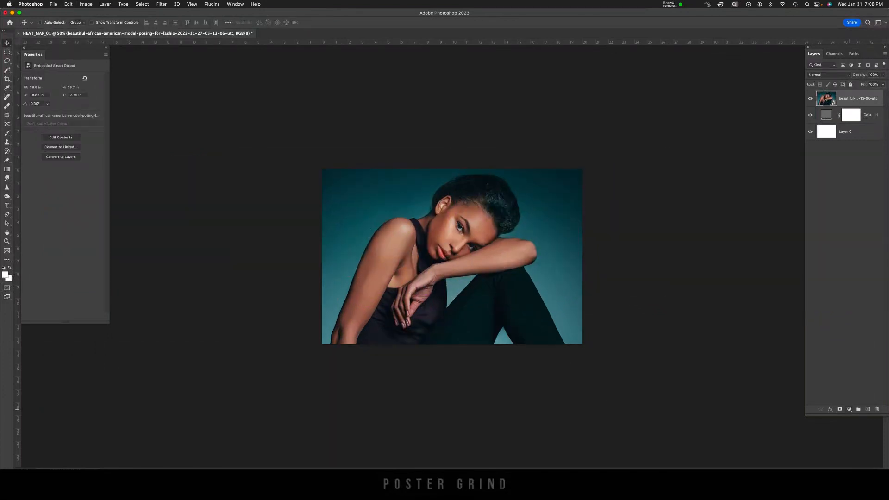
left_click(840, 408)
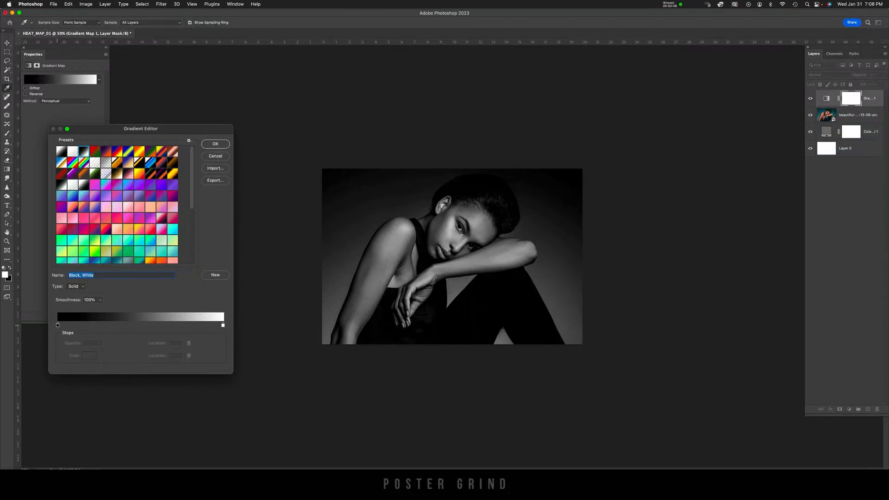
- Make the first gradient stop dark navy and add a deep blue second stop
left_click(58, 325)
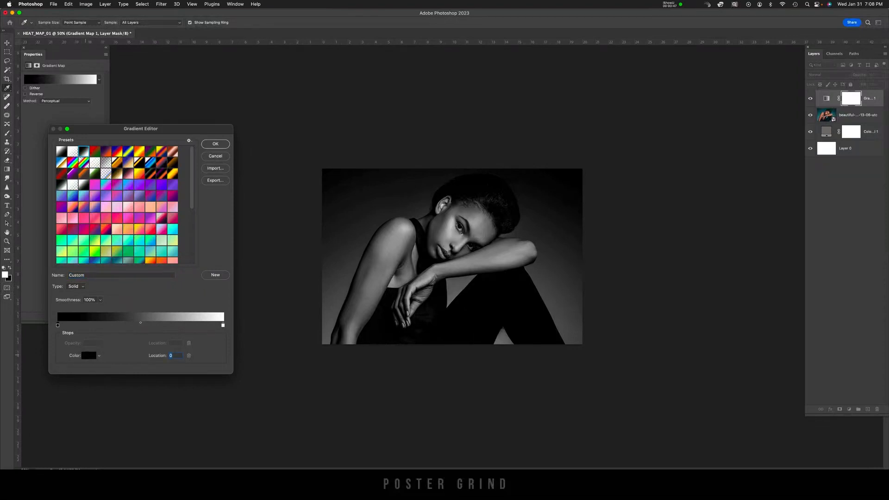
left_click(89, 356)
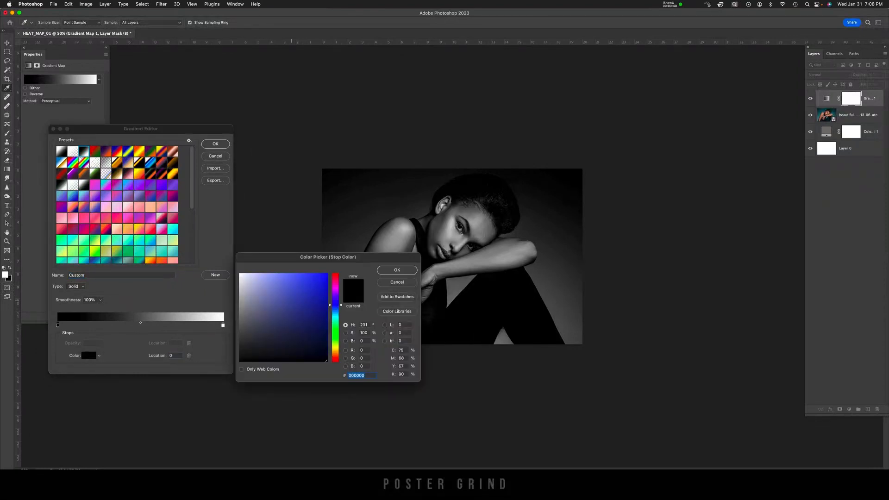
left_click(327, 350)
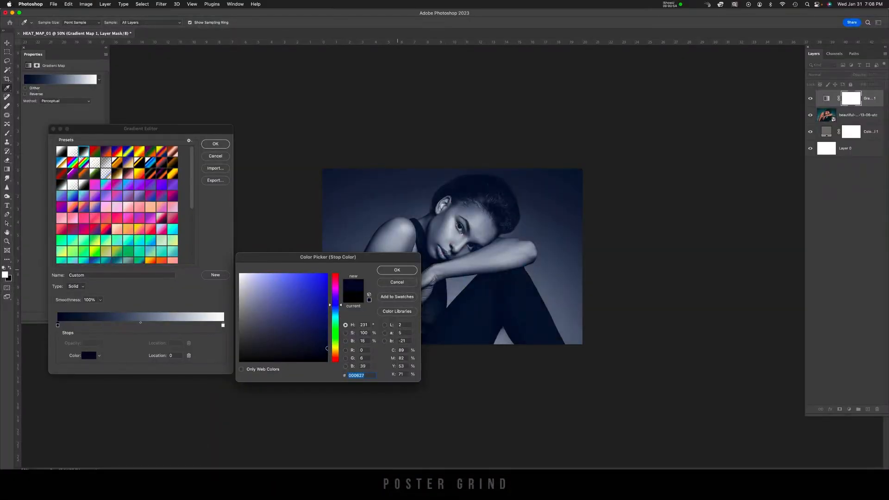
left_click(396, 269)
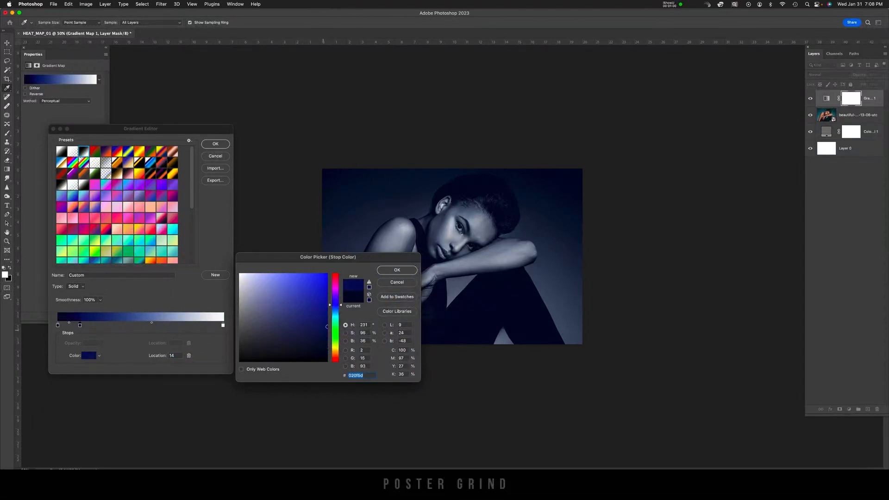
left_click(323, 310)
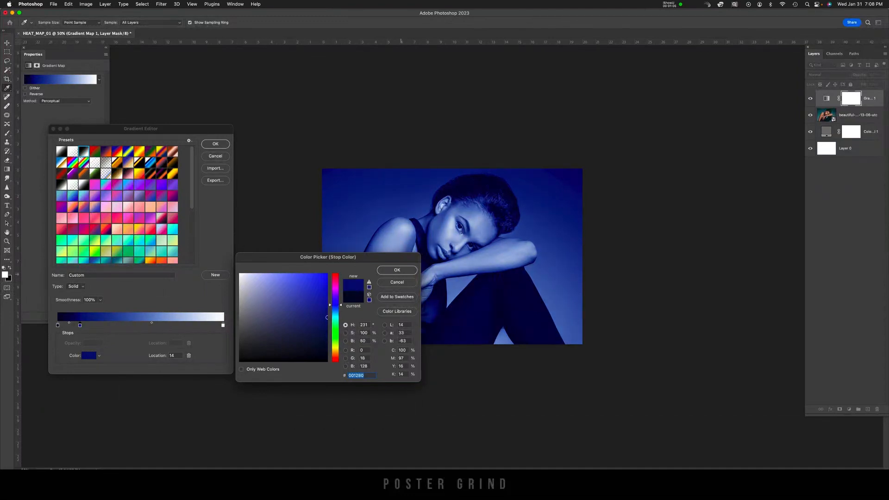
- Add red and yellow stops and finish the gradient with a pale cream end colour
left_click(396, 269)
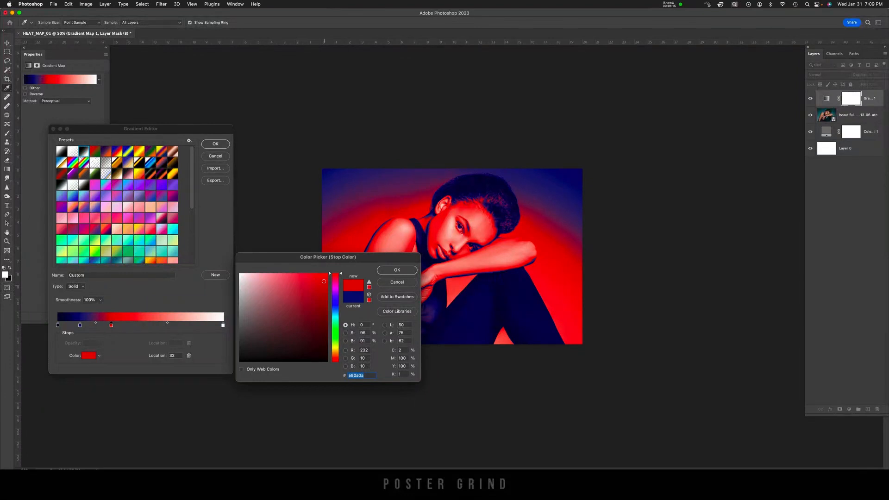
left_click(397, 270)
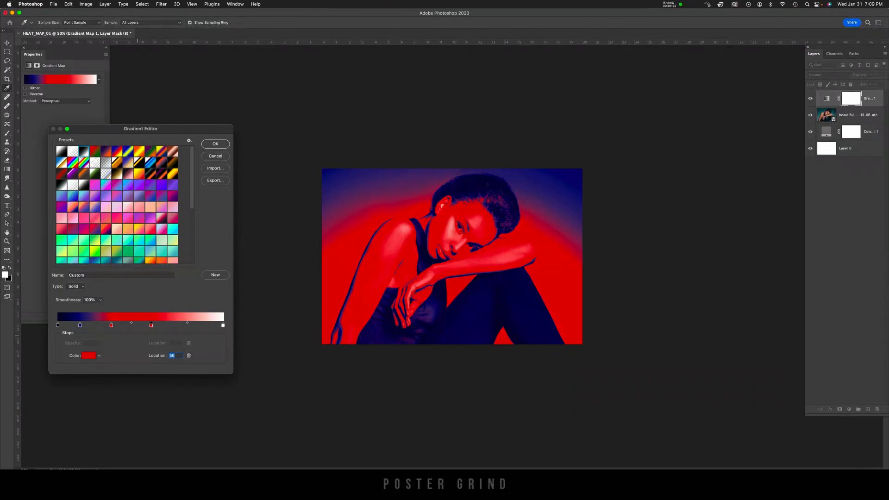
left_click(88, 356)
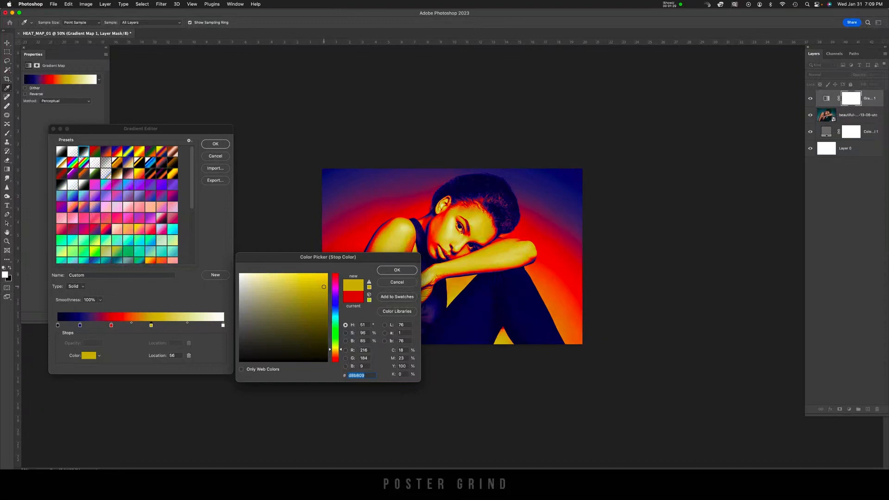
left_click(318, 281)
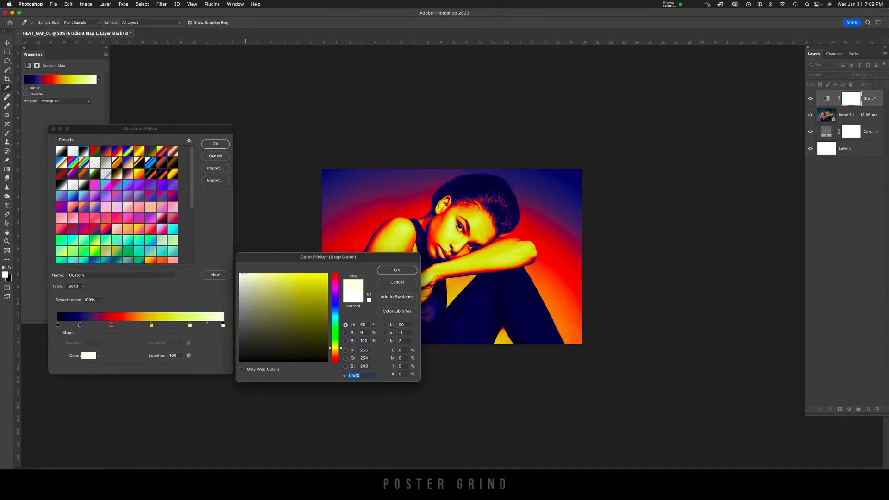
left_click(396, 270)
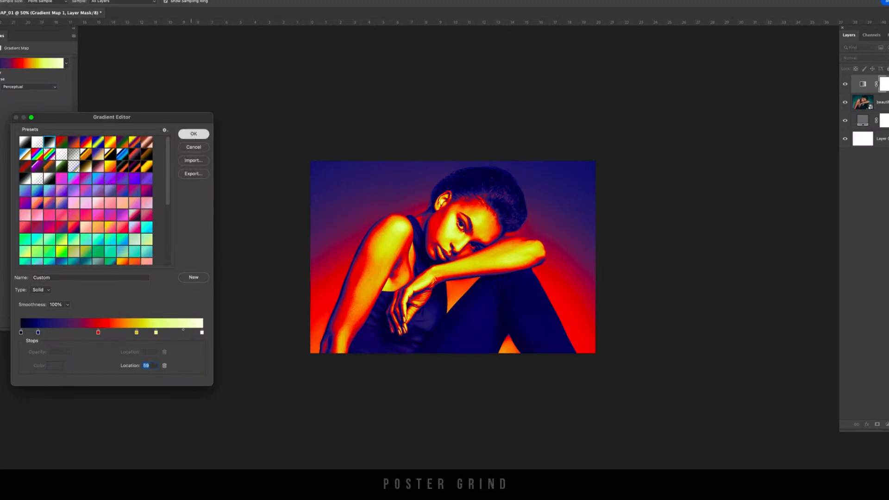
- Apply the heat gradient, then soften the portrait with an adjusted Field Blur
left_click(193, 133)
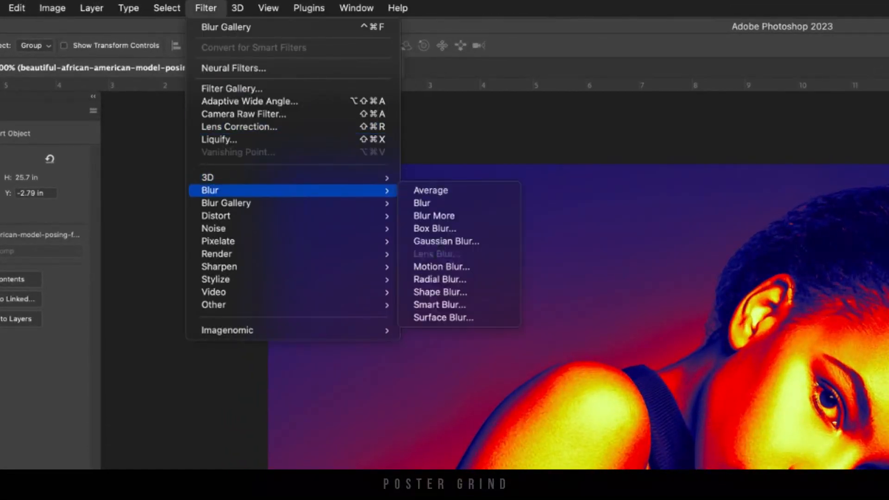
mouse_move(226, 203)
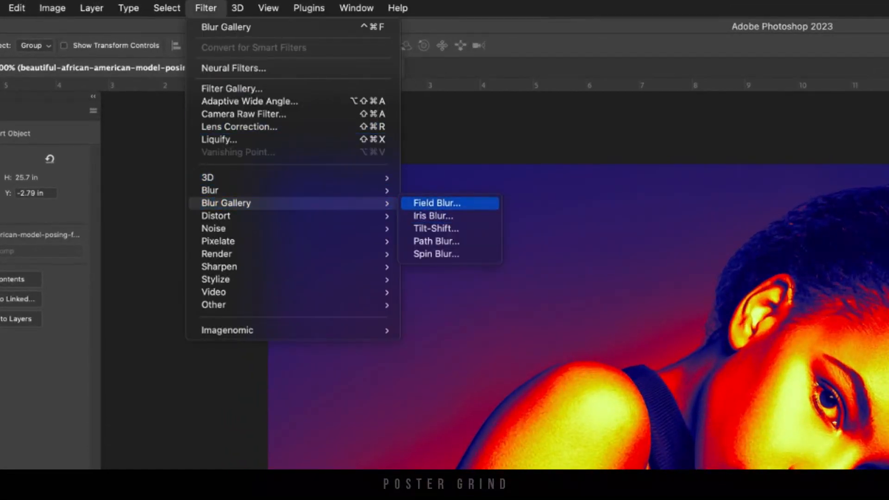
left_click(435, 203)
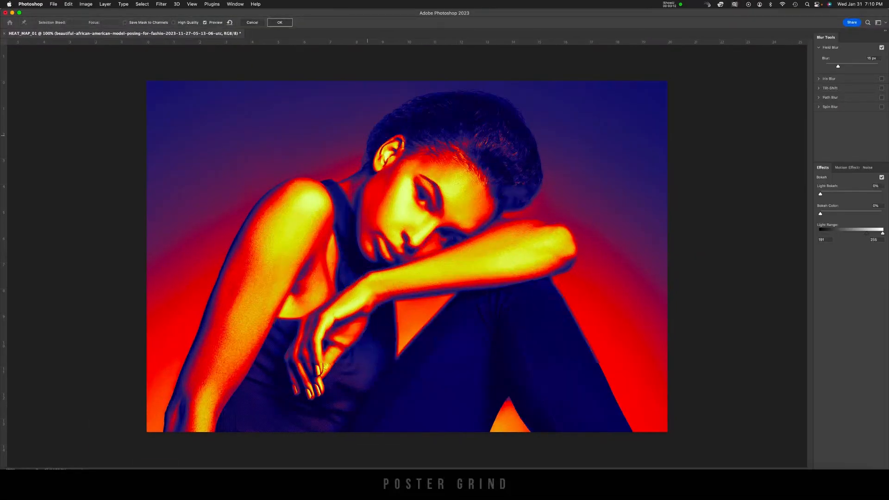
key("cmd+h")
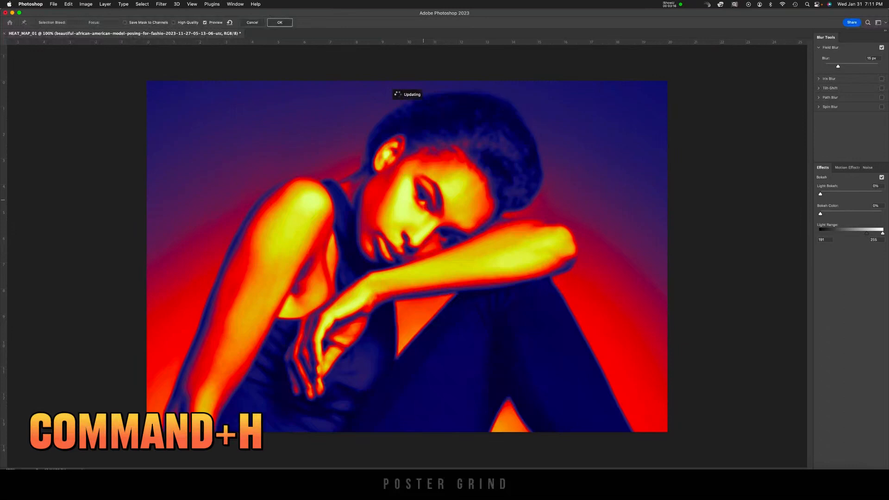
key("cmd+h")
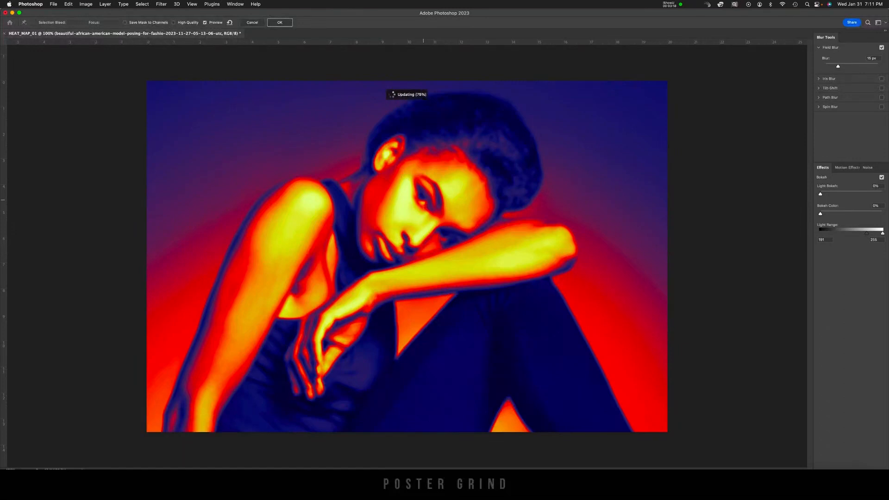
left_click(417, 235)
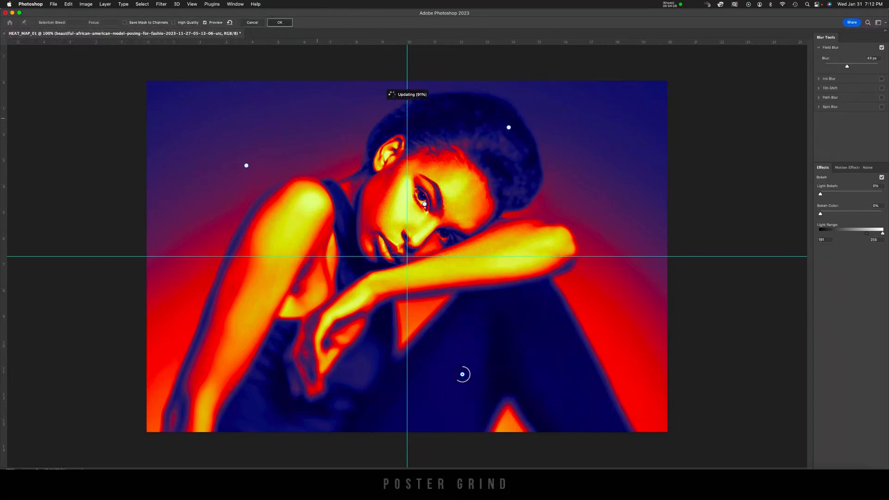
left_click(279, 23)
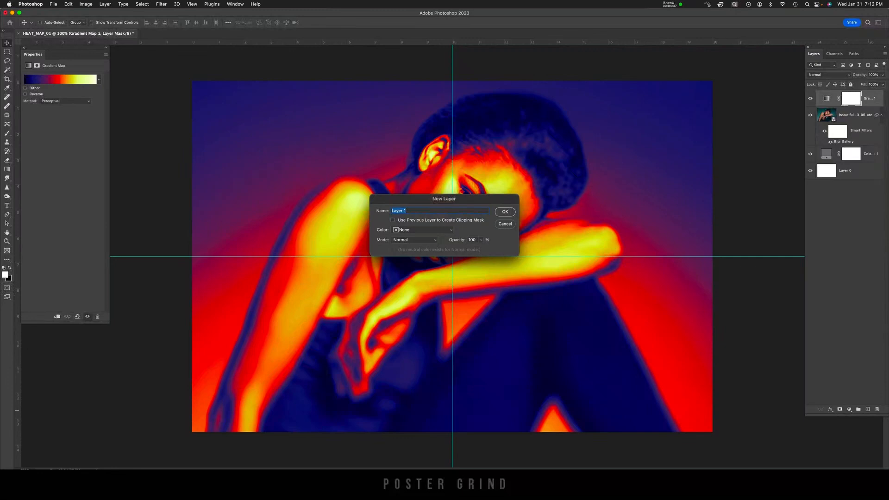
- Create a layer named NOISE in Overlay mode filled with 50% gray
type("NOISE")
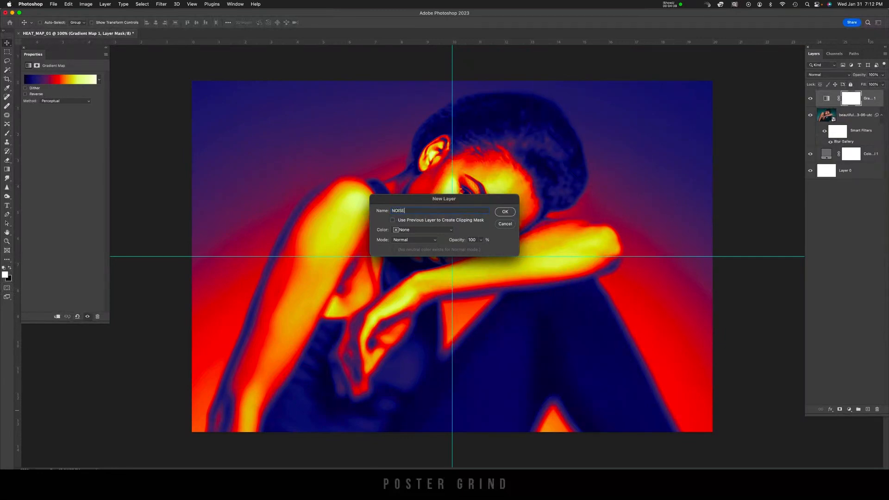
left_click(413, 239)
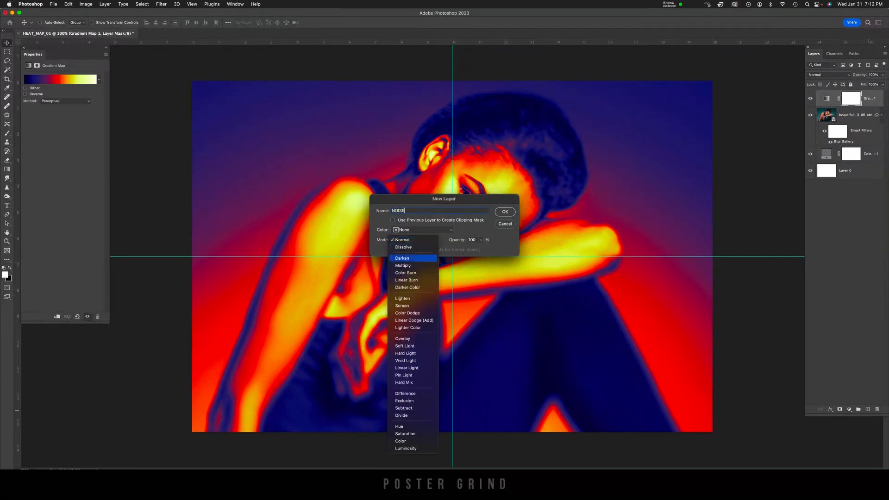
mouse_move(403, 339)
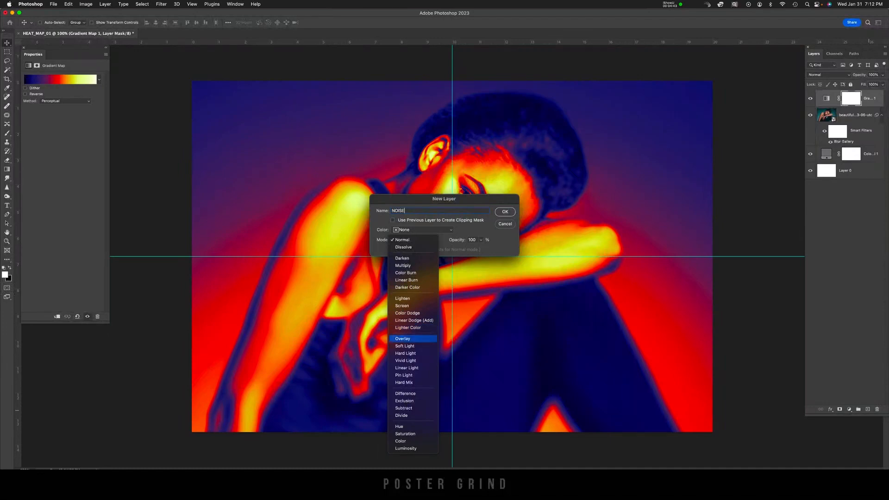
left_click(402, 339)
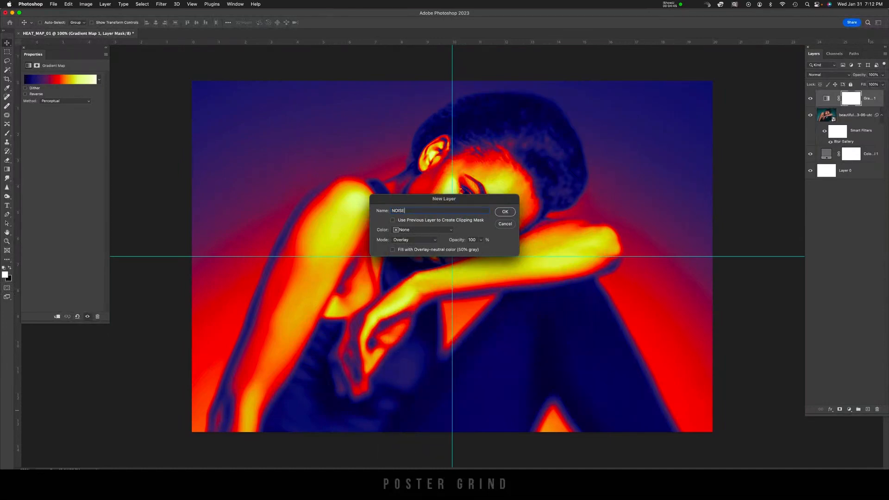
left_click(392, 249)
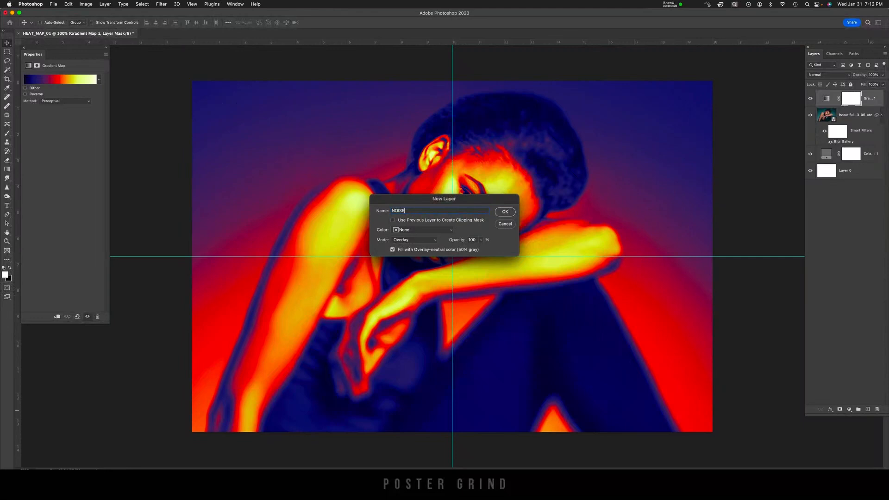
left_click(503, 211)
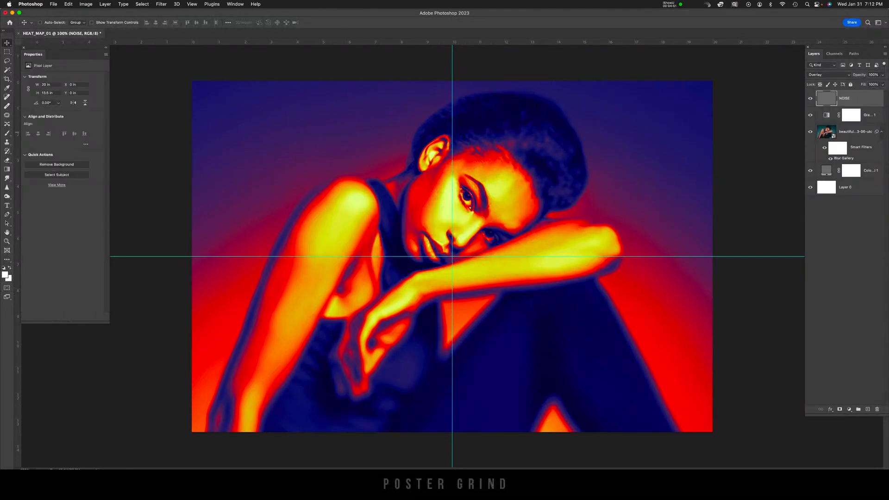
- Convert the NOISE layer into a smart object
right_click(845, 97)
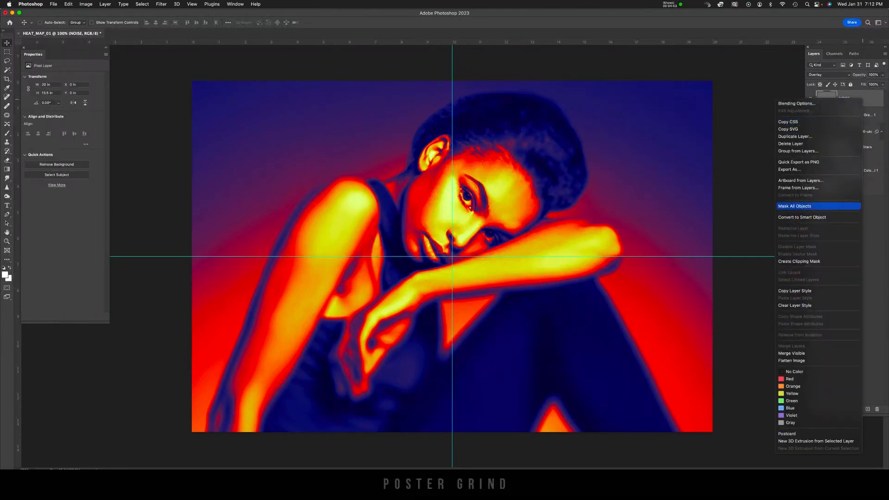
left_click(801, 217)
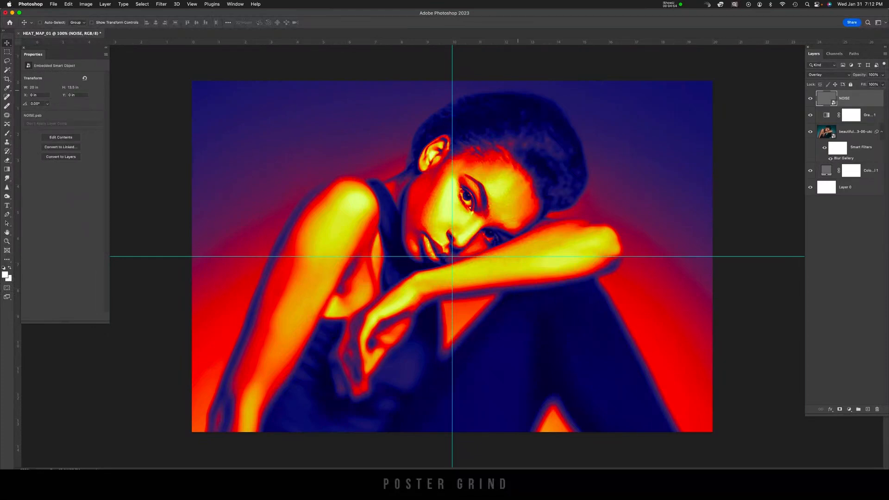
- Add 16% monochromatic Gaussian noise to the NOISE layer, then select the Gradient Map layer
left_click(161, 4)
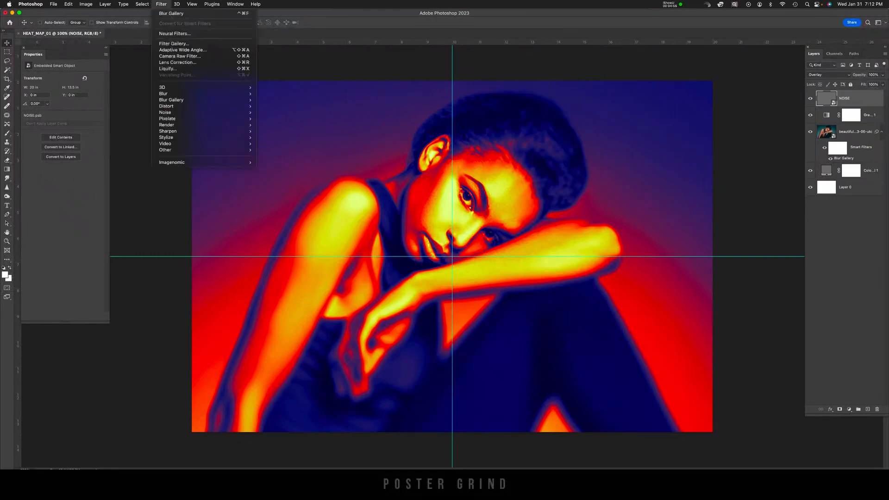
mouse_move(164, 112)
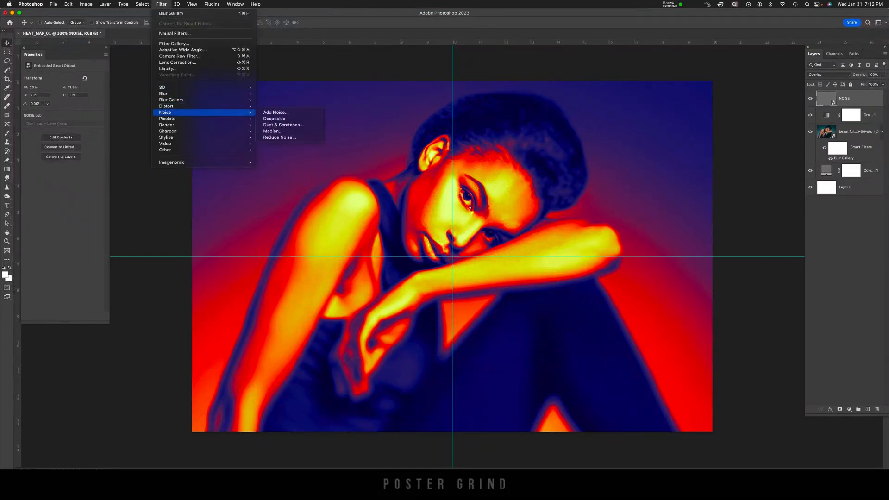
left_click(275, 112)
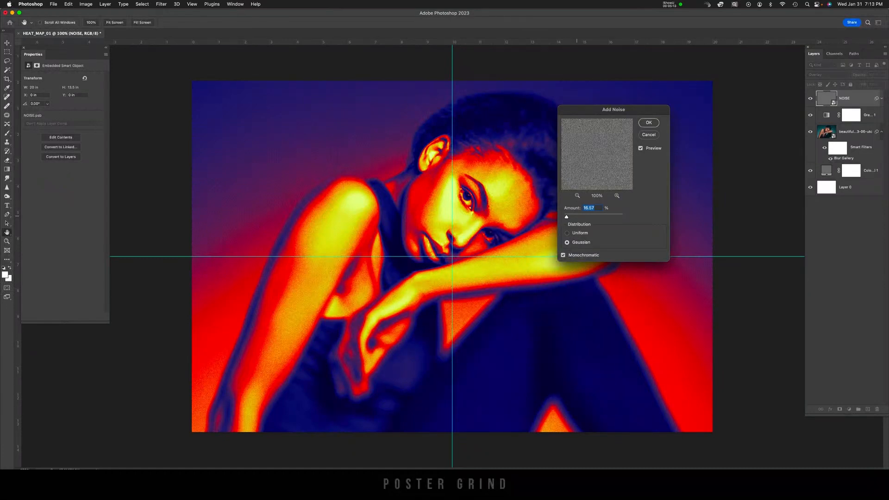
type("16")
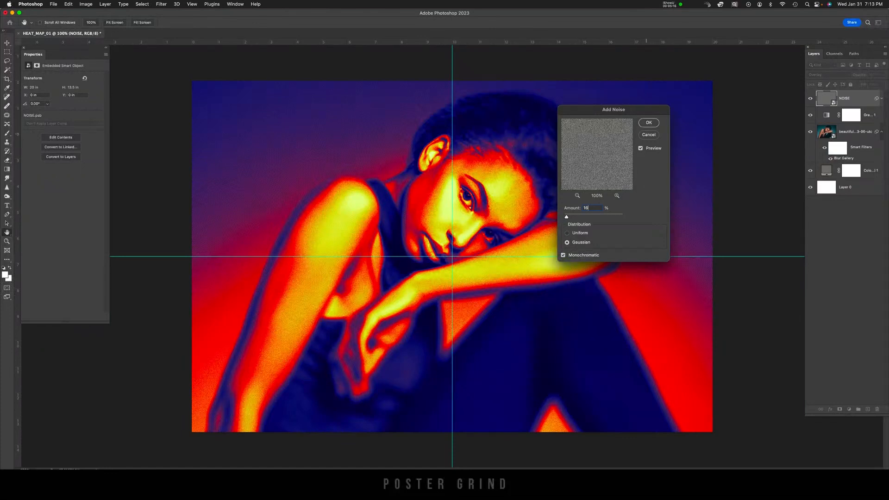
left_click(648, 122)
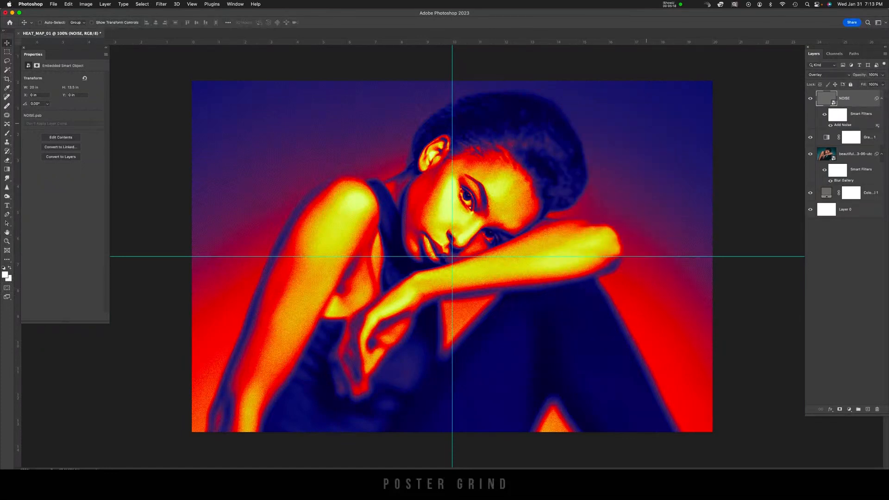
left_click(870, 137)
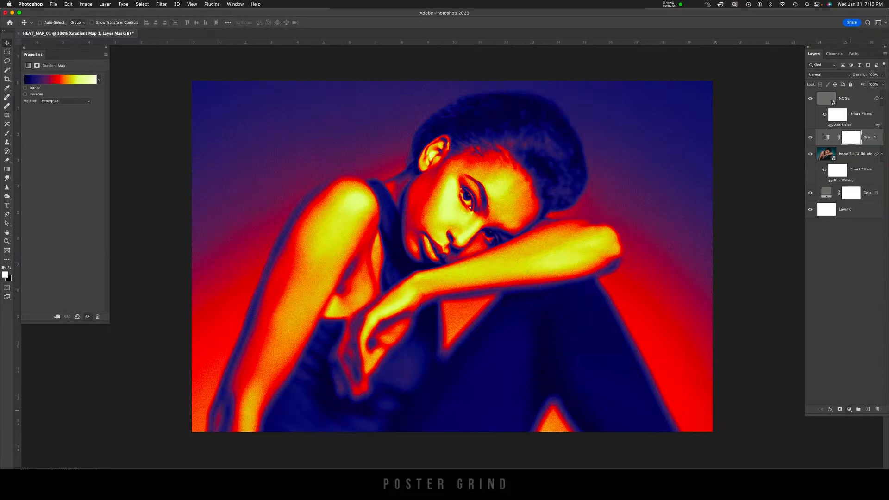
- Add a Hue/Saturation adjustment and nudge the hue slightly from its original colours
left_click(849, 408)
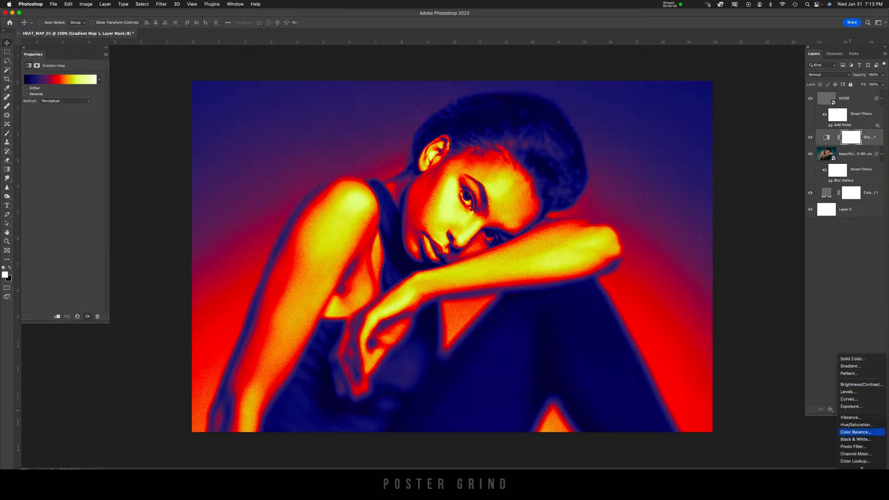
mouse_move(855, 425)
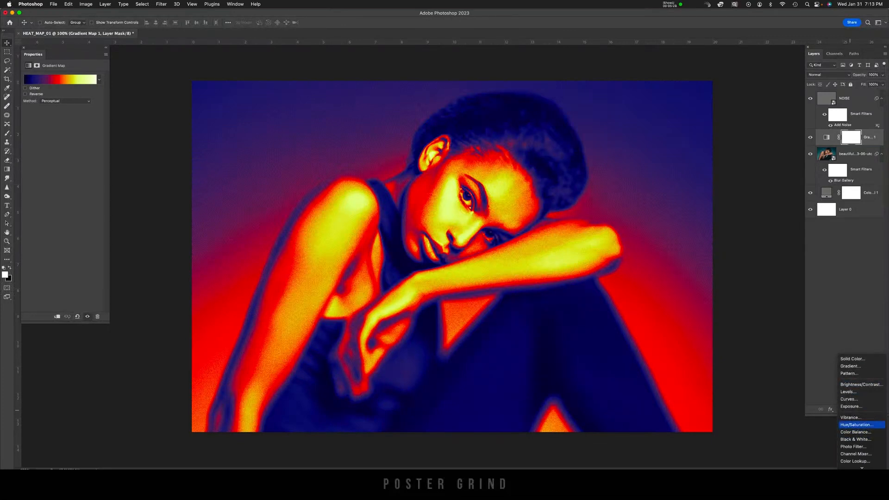
left_click(855, 425)
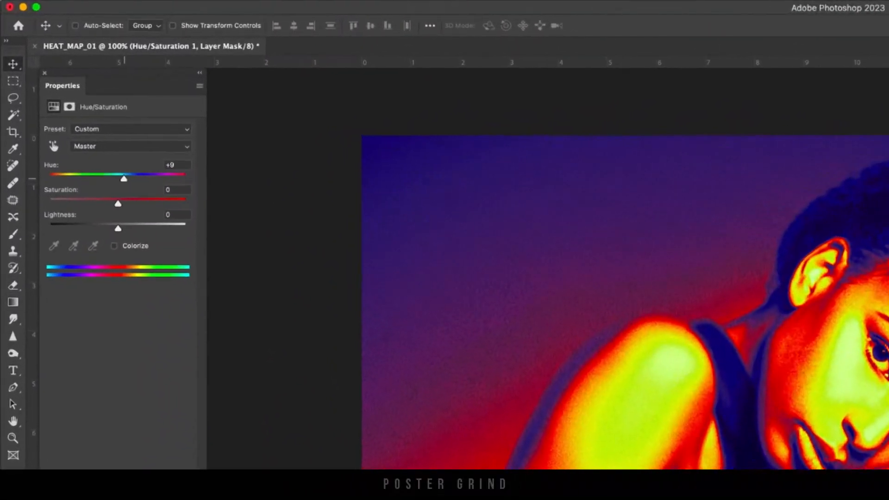
left_click_drag(123, 177, 146, 182)
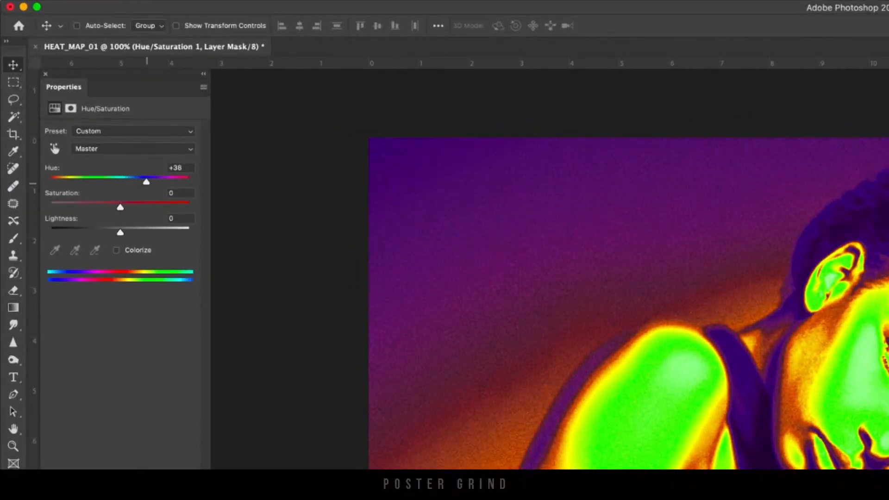
left_click_drag(146, 182, 169, 181)
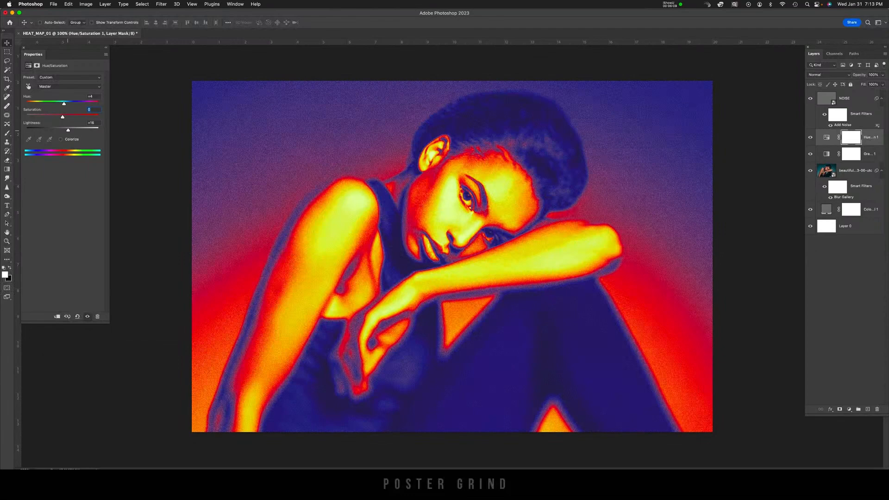
- Fine-tune the Lightness slider to settle the heat map's brightness
left_click_drag(66, 130, 66, 130)
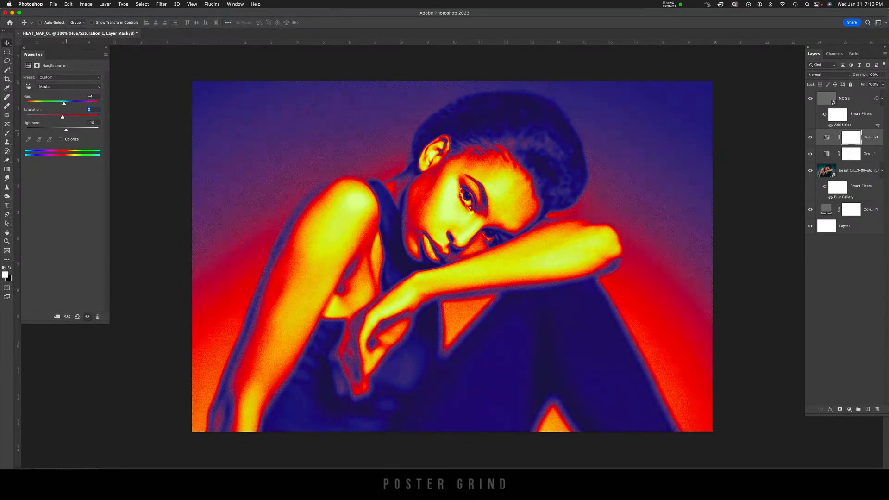
left_click_drag(66, 130, 60, 130)
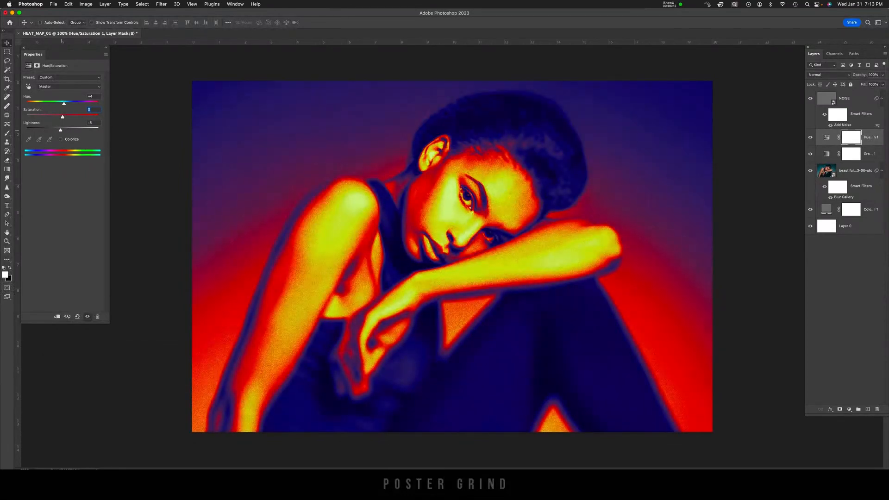
left_click_drag(60, 129, 65, 130)
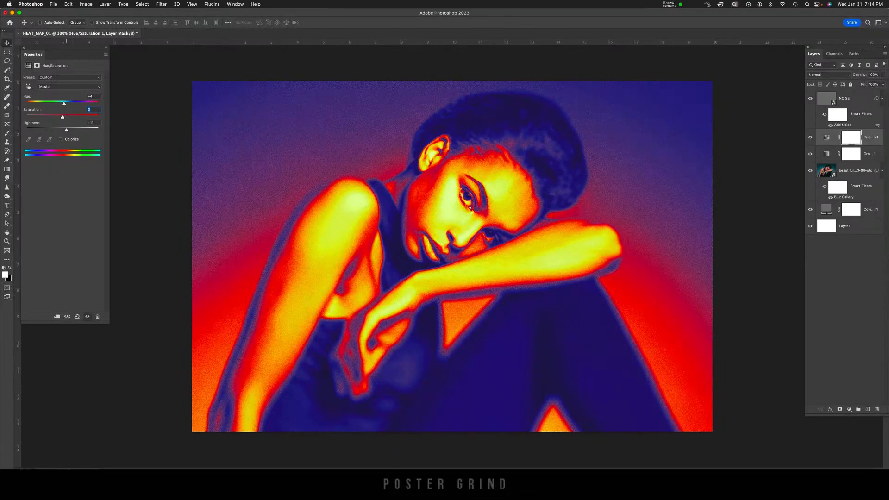
left_click_drag(66, 129, 61, 130)
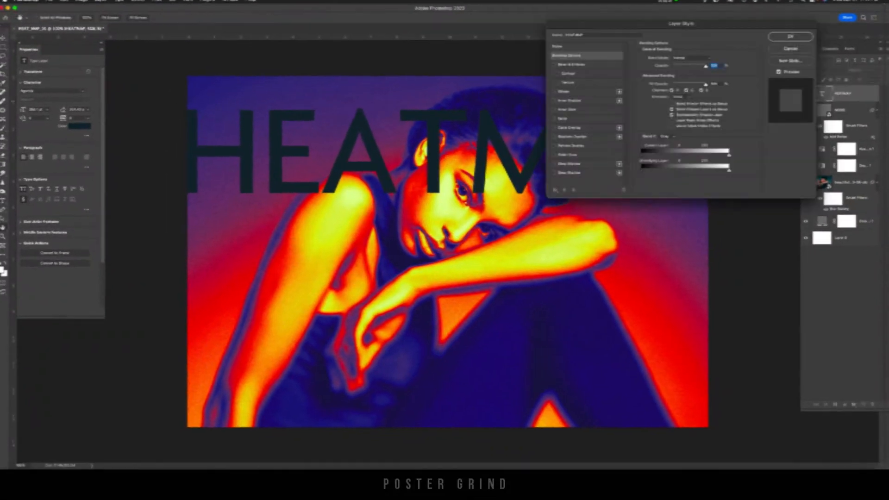
- Confirm the zero-fill stroke style so HEATMAP shows as thin outline lettering
left_click(790, 36)
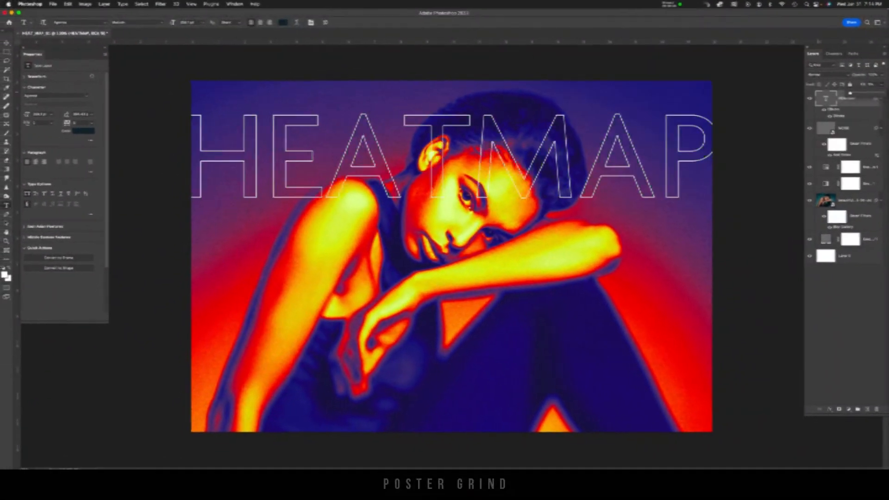